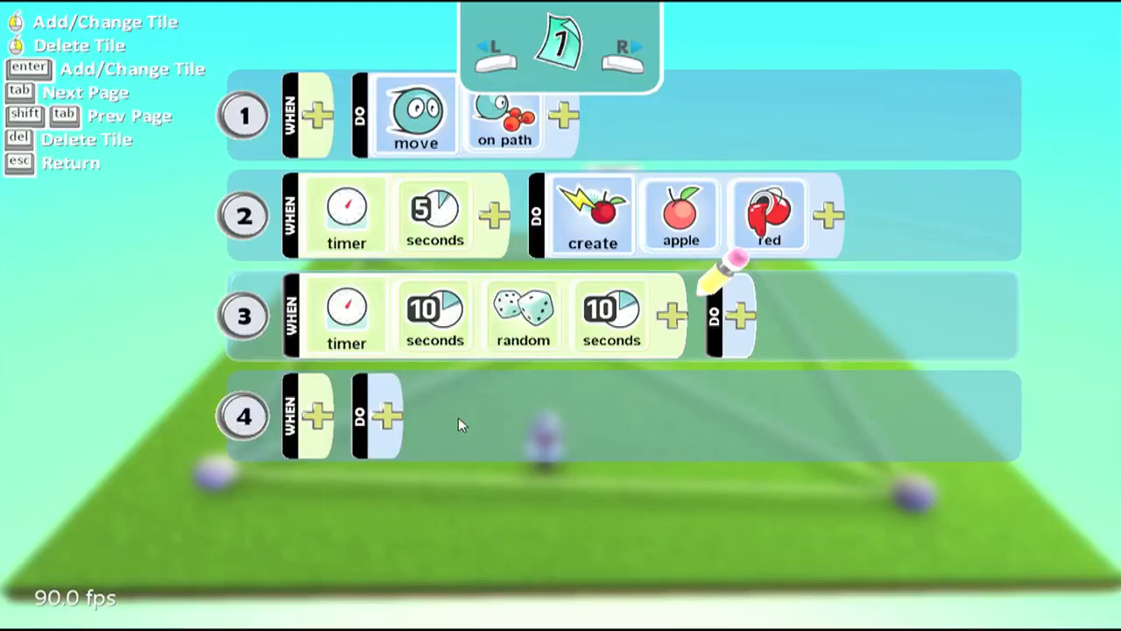
Add a create tile to rule 3's DO section and return to the world.
click(745, 315)
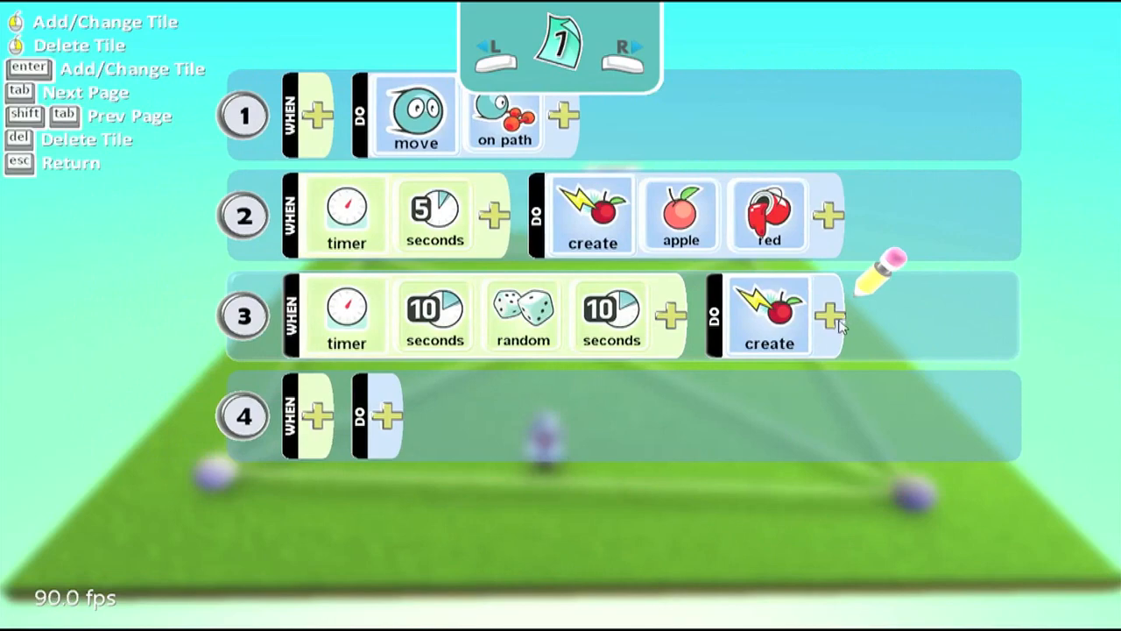
click(828, 315)
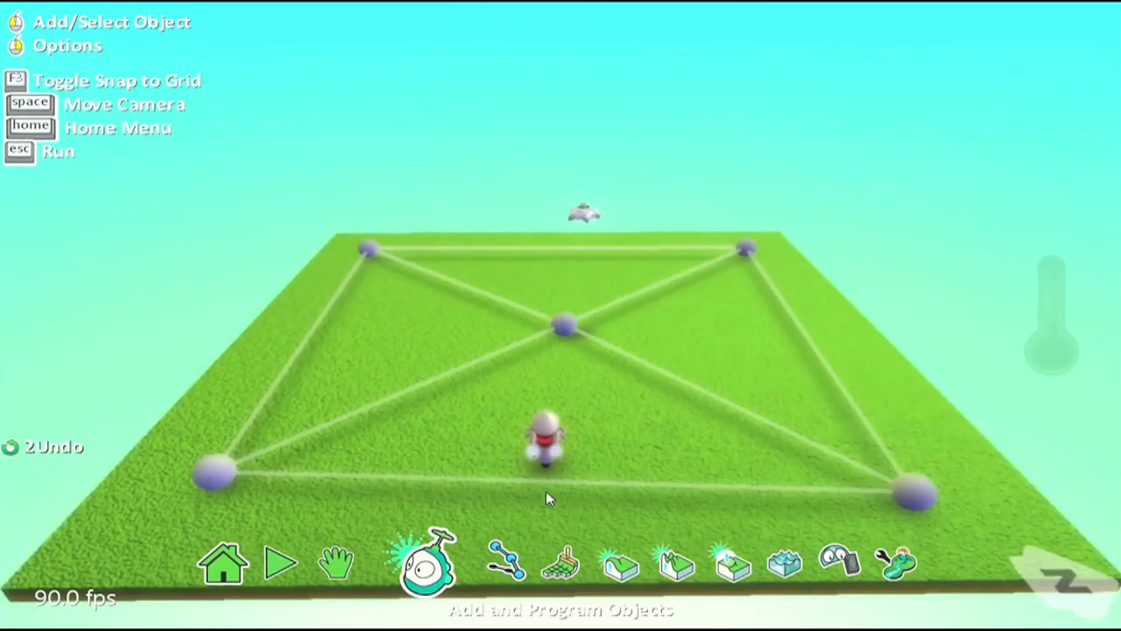
Open the cycle bot's Program from its context menu and scroll through its rules.
right_click(547, 429)
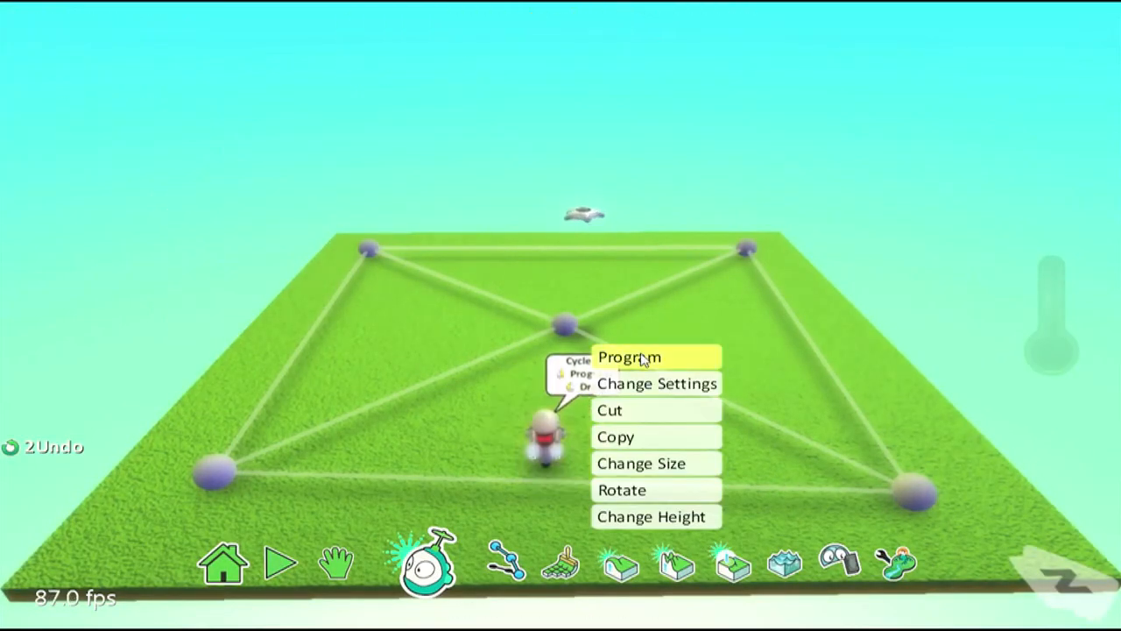
click(628, 357)
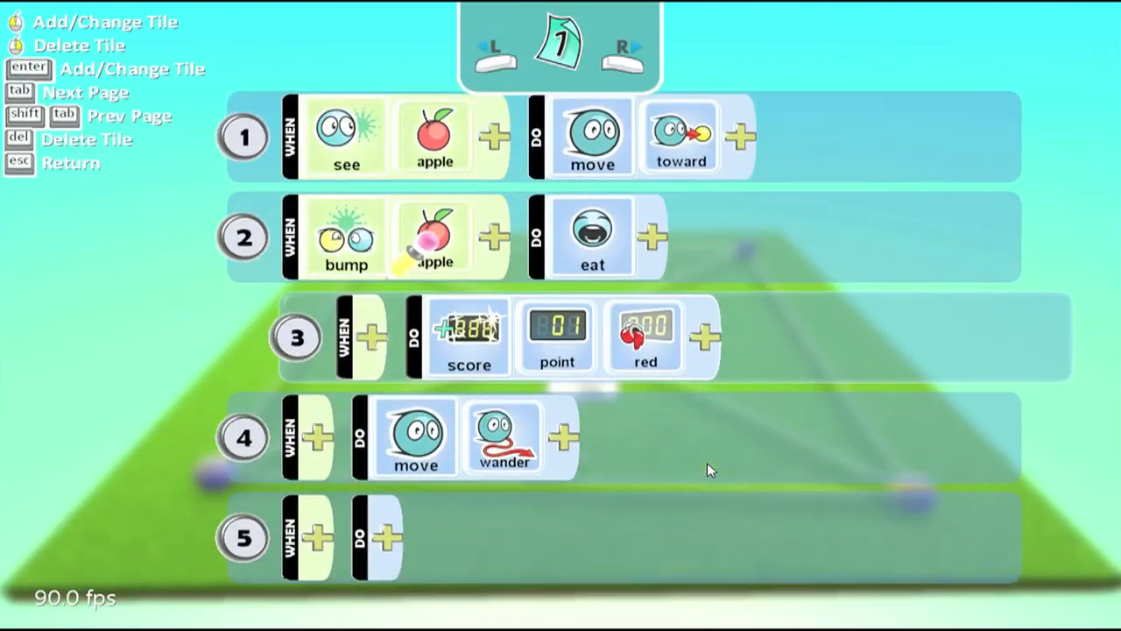
scroll(up, 3)
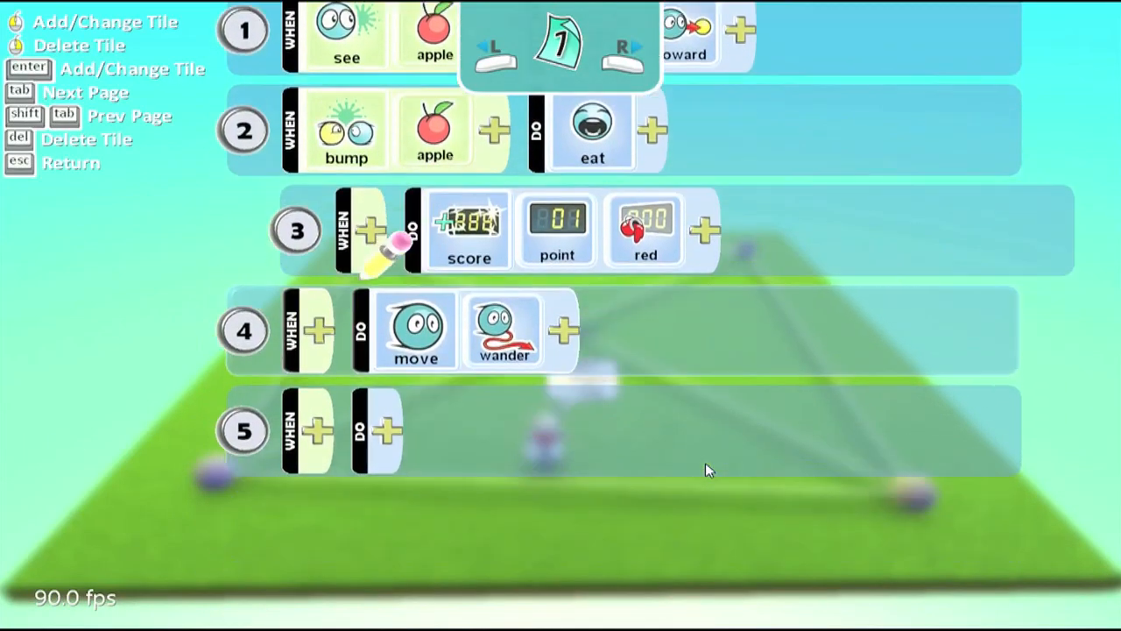
scroll(up, 3)
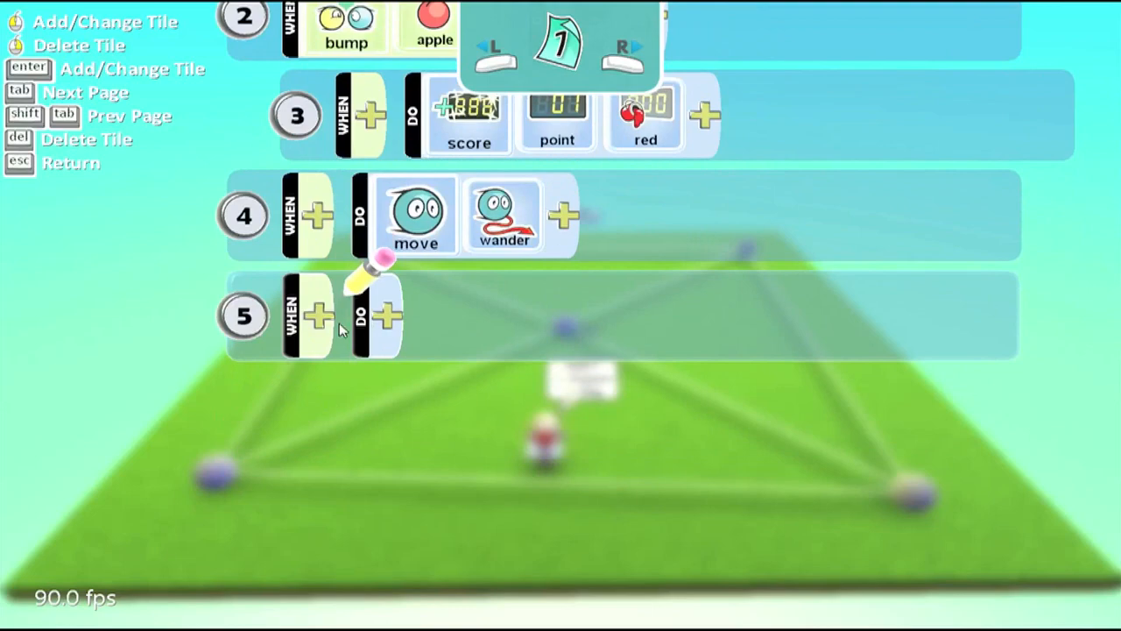
Build rule 5: WHEN see green apple, DO move avoid.
click(322, 315)
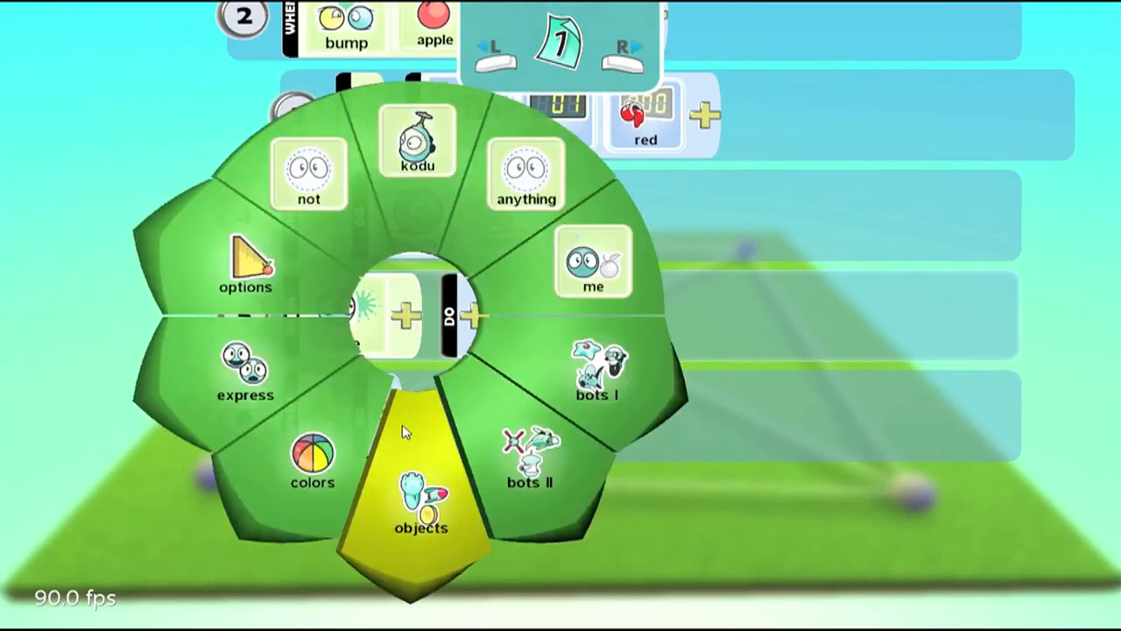
click(422, 512)
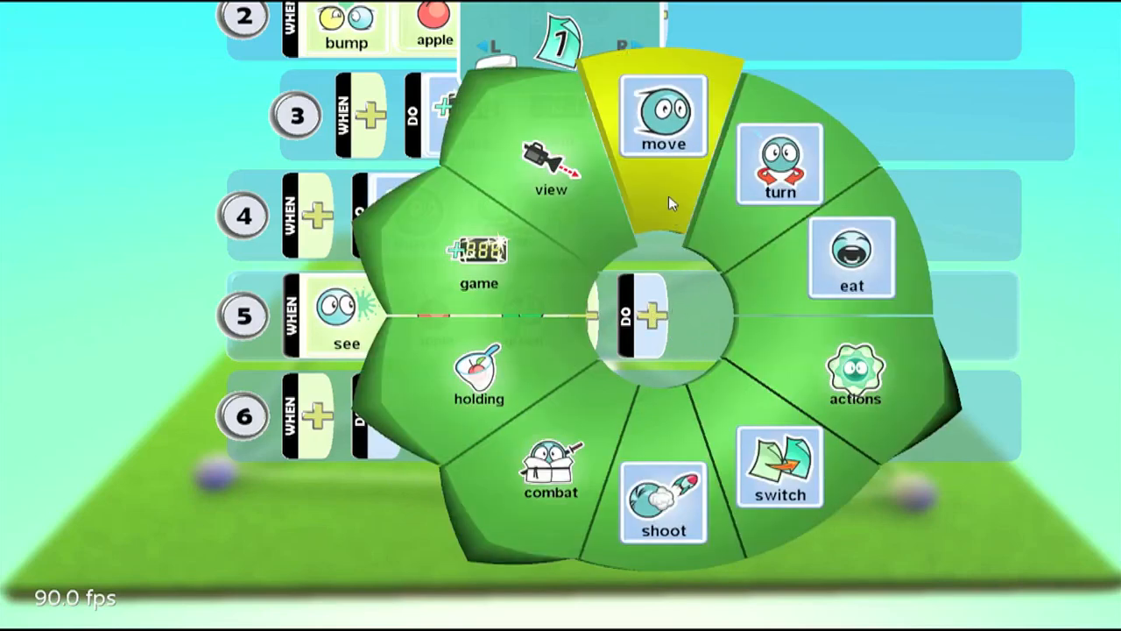
click(663, 114)
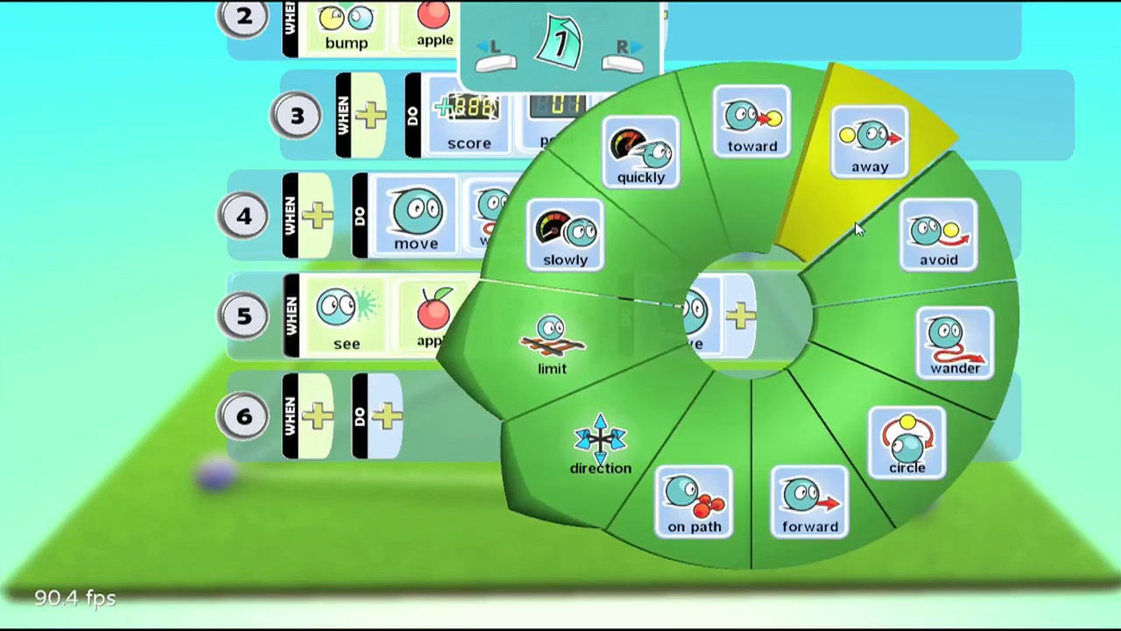
click(938, 234)
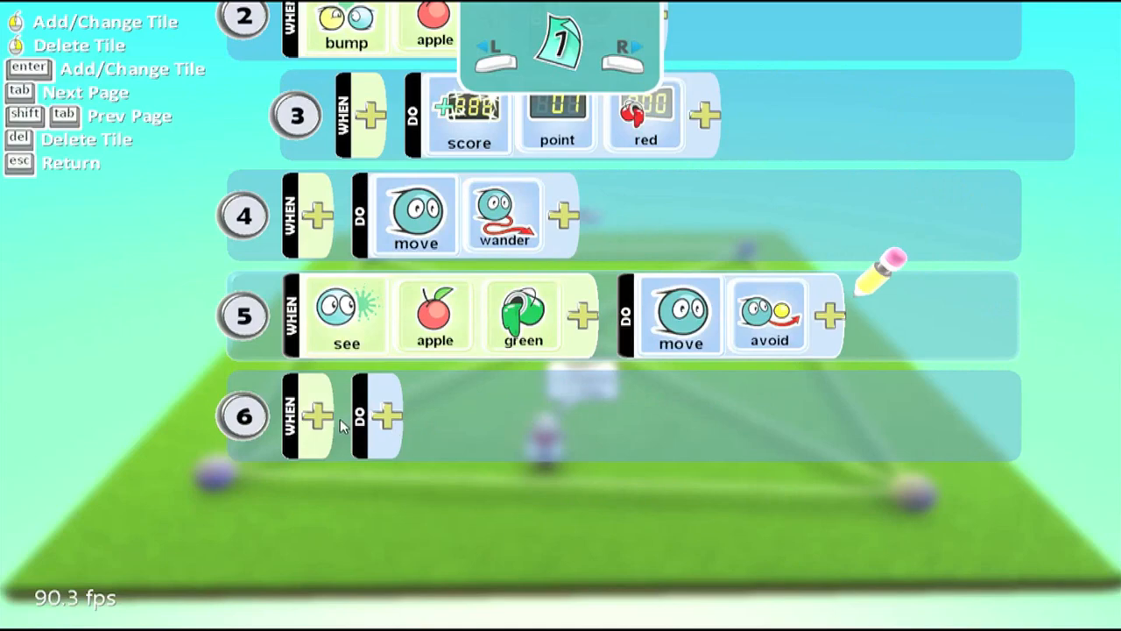
mouse_move(322, 425)
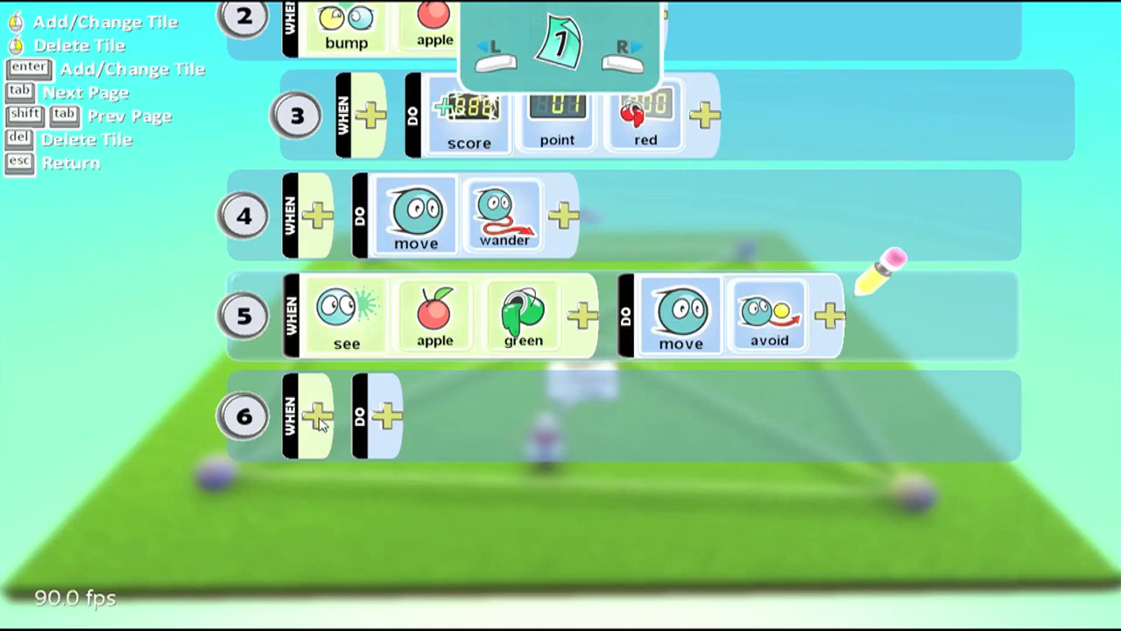
Build rule 6: WHEN bump green apple, DO eat.
click(315, 415)
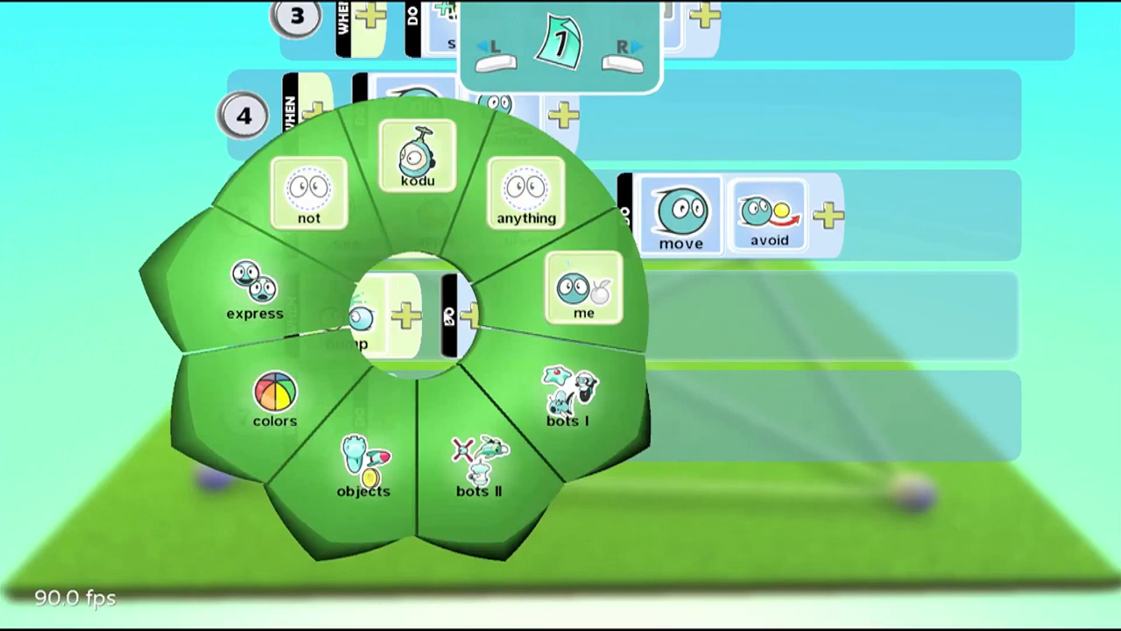
click(363, 460)
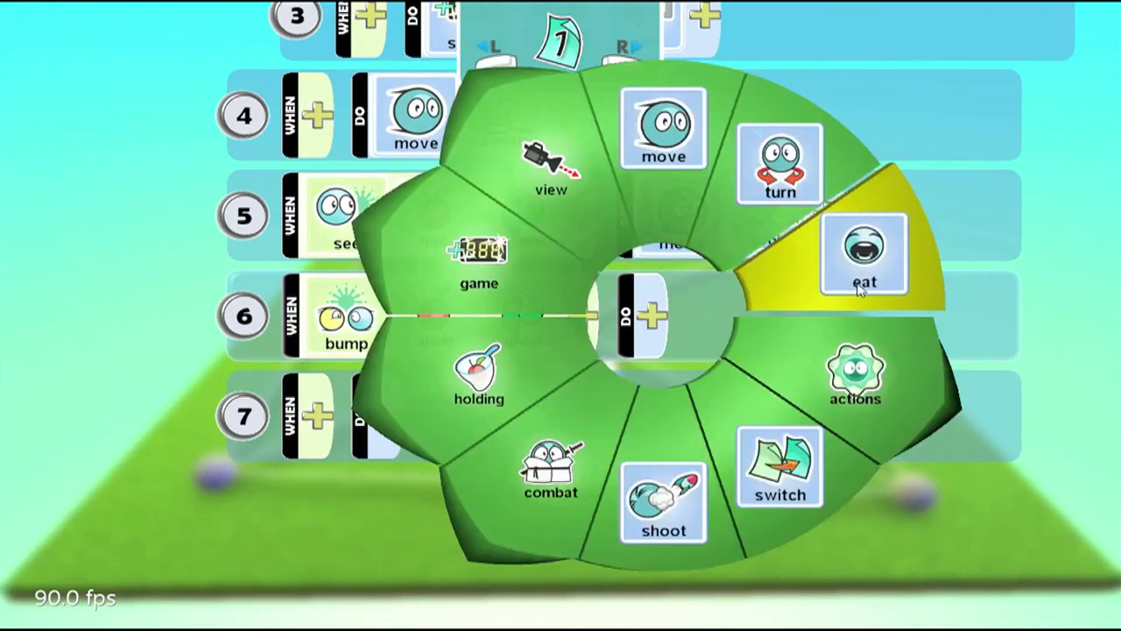
click(864, 253)
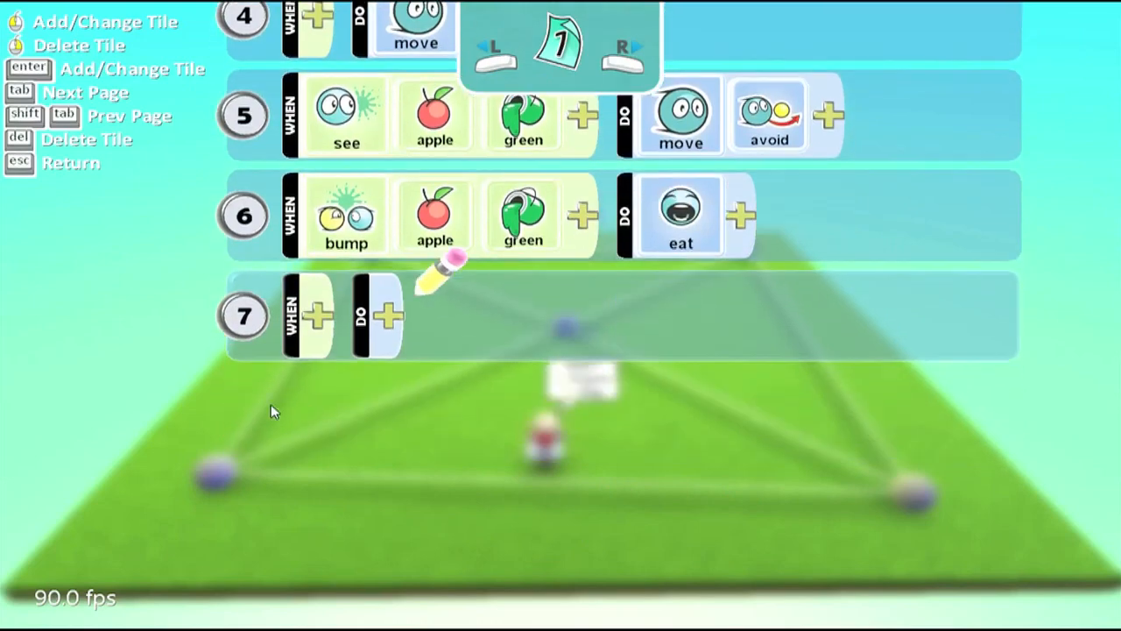
click(388, 315)
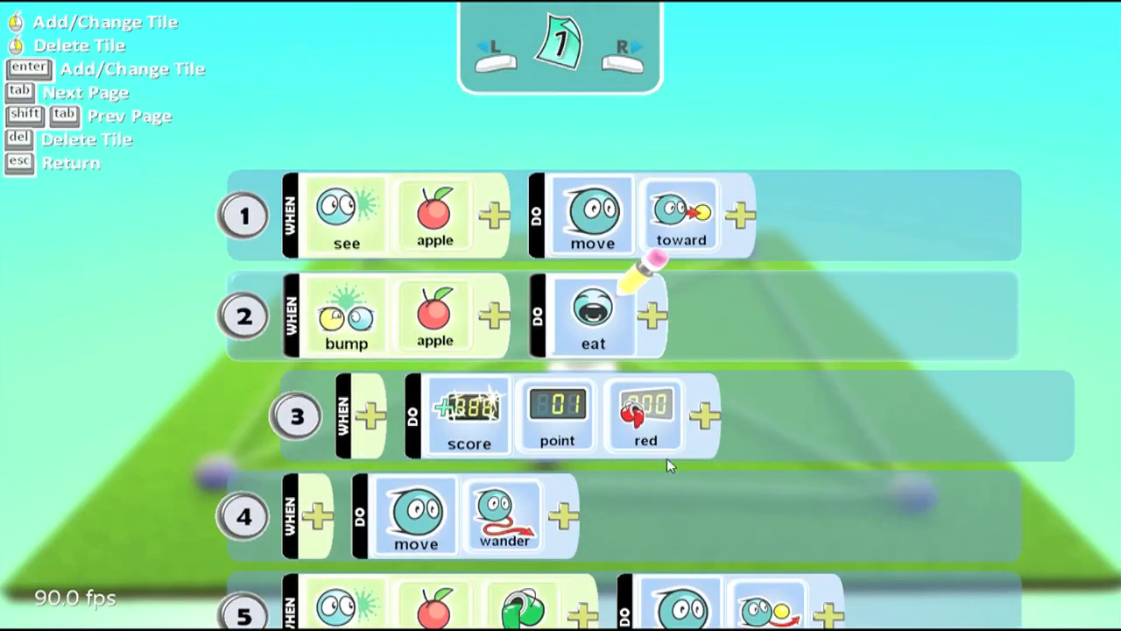
mouse_move(443, 230)
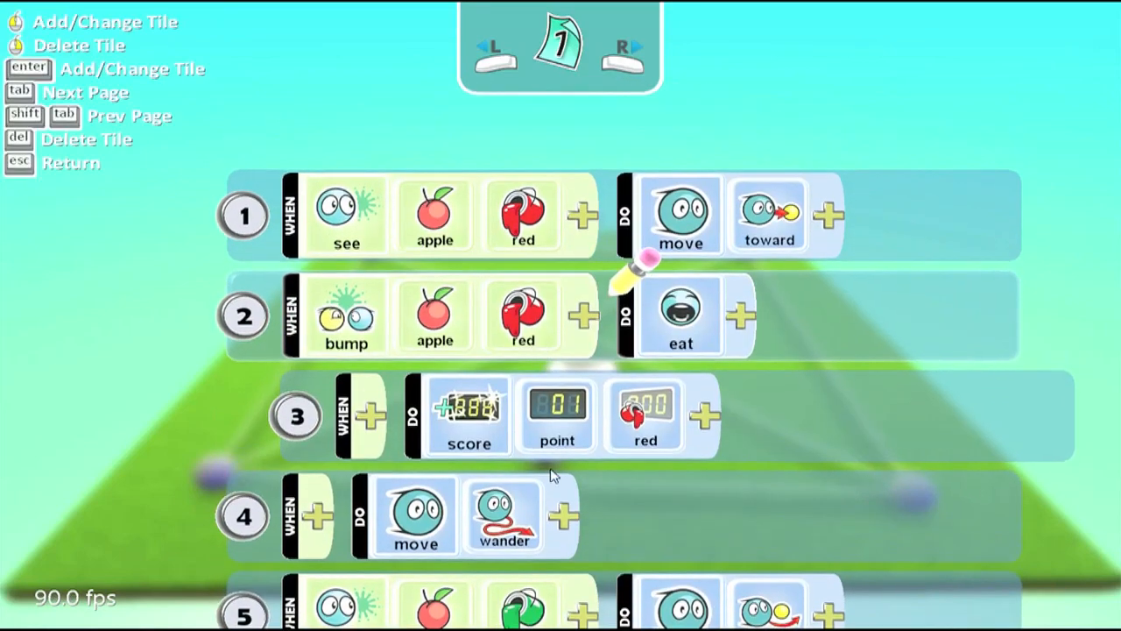
Scroll down the rule list to the lower rules.
scroll(down, 3)
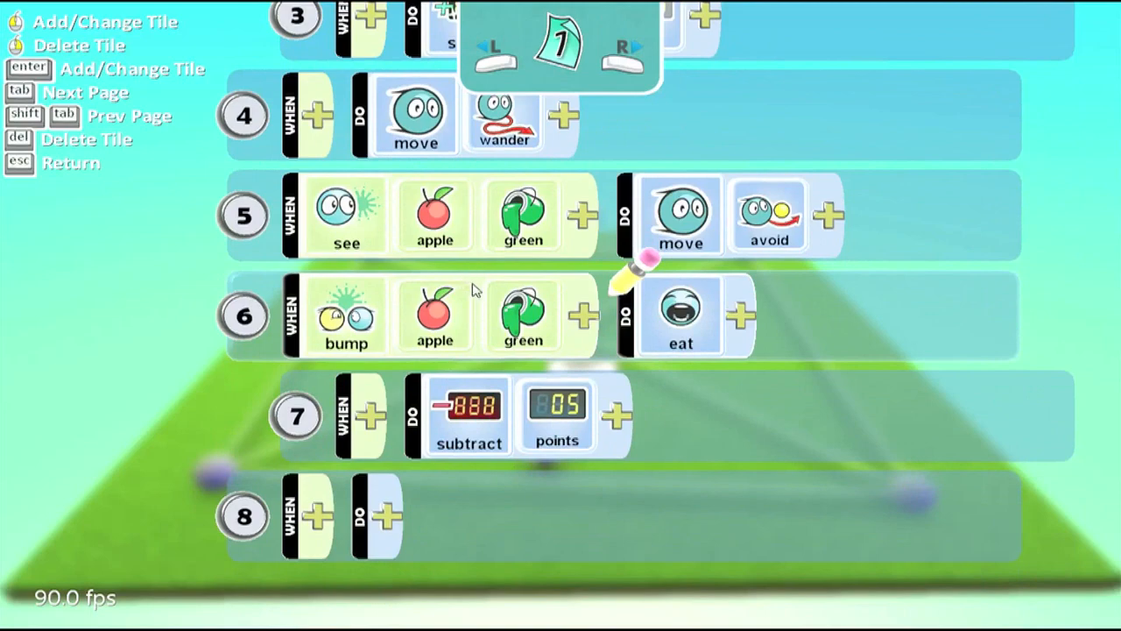
mouse_move(449, 364)
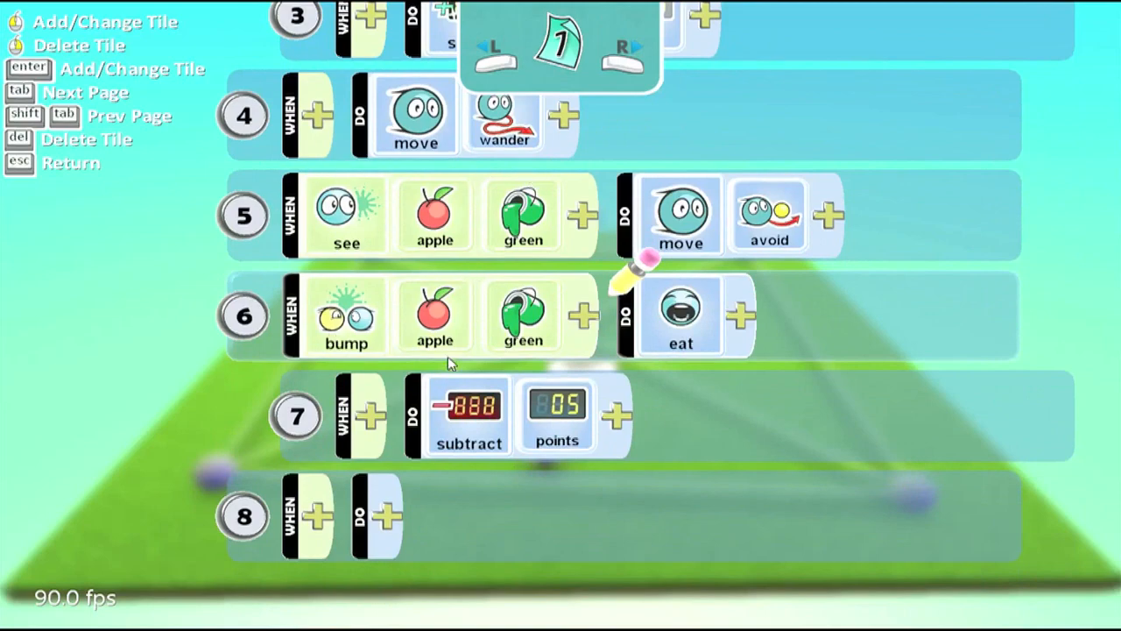